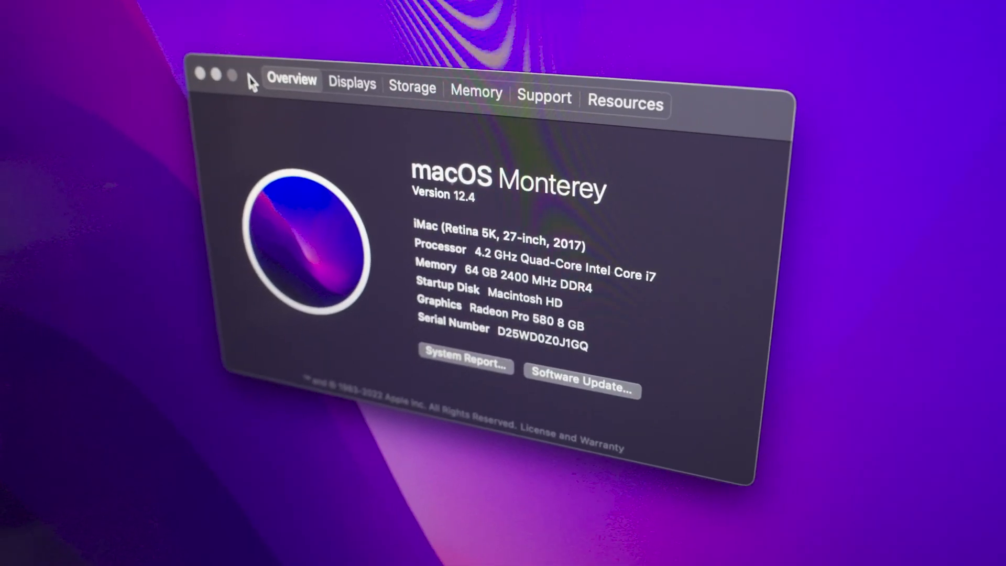
- Switch from the macOS Monterey overview to the Displays settings showing True Tone enabled
click(352, 84)
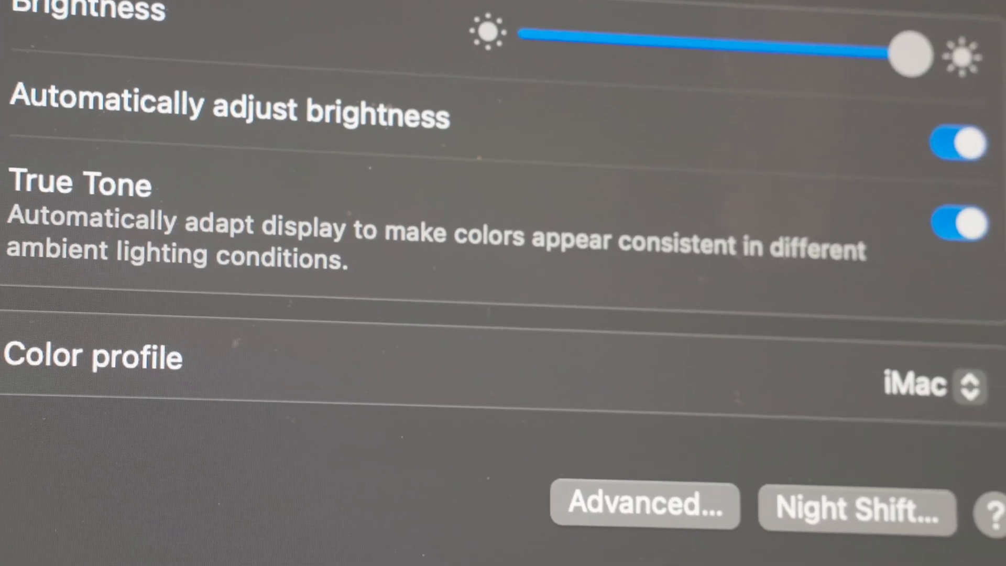